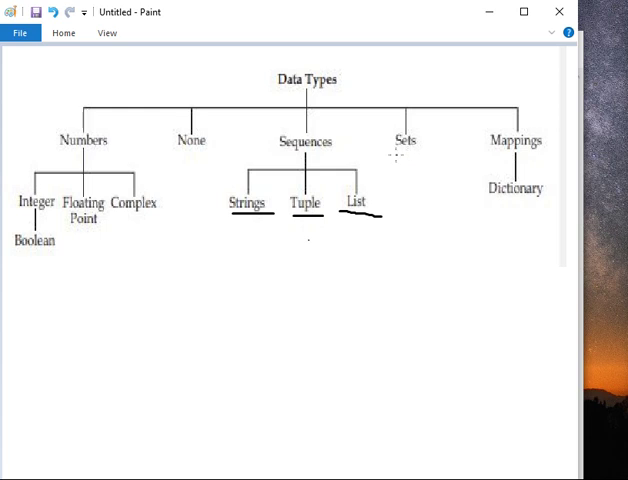
mouse_move(412, 148)
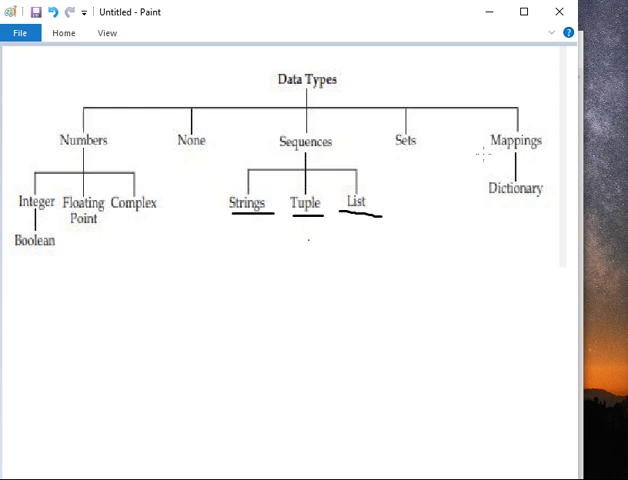
Underline the word Dictionary beneath Mappings in the data types tree diagram.
left_click_drag(486, 200, 560, 200)
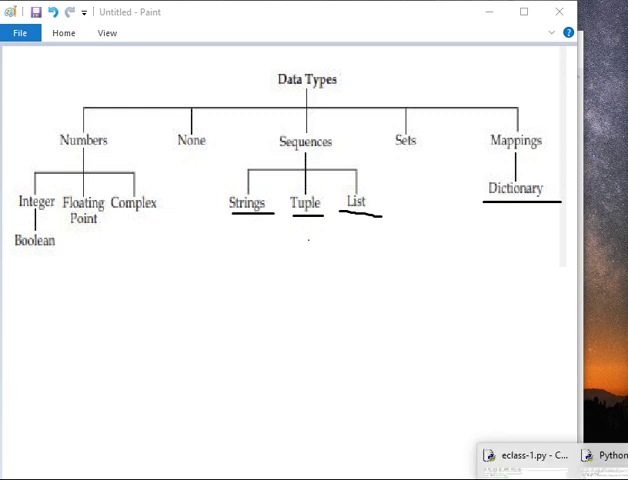
Bring the Python 3.7.4 Shell window forward over the Paint diagram.
left_click(612, 456)
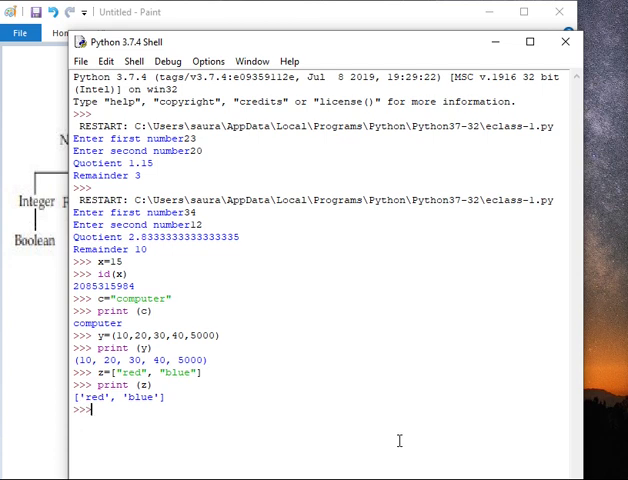
mouse_move(288, 408)
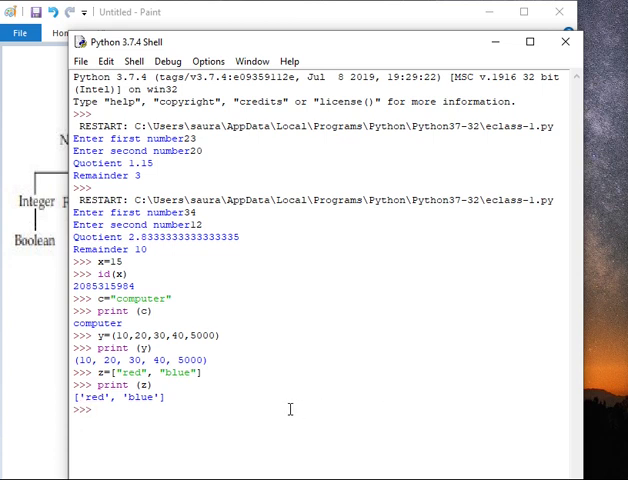